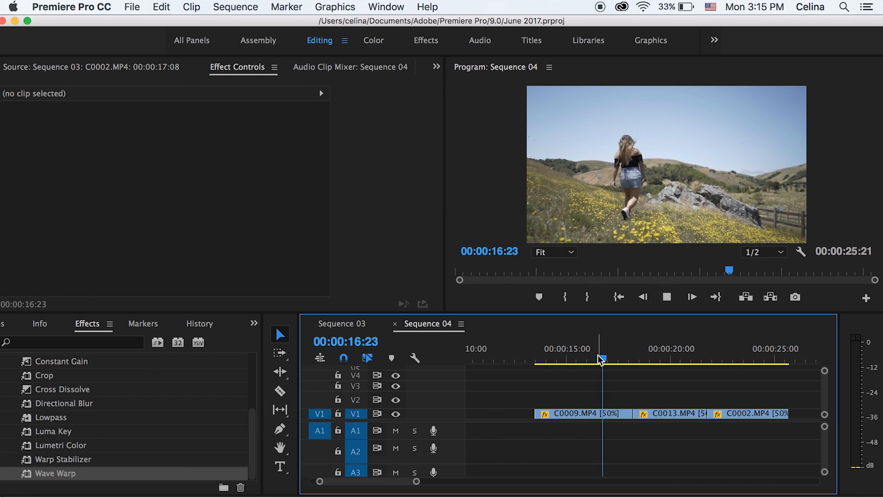
Duplicate clip C0009 from V1 onto V2 and park the playhead inside the stacked clips.
left_click_drag(599, 358, 742, 359)
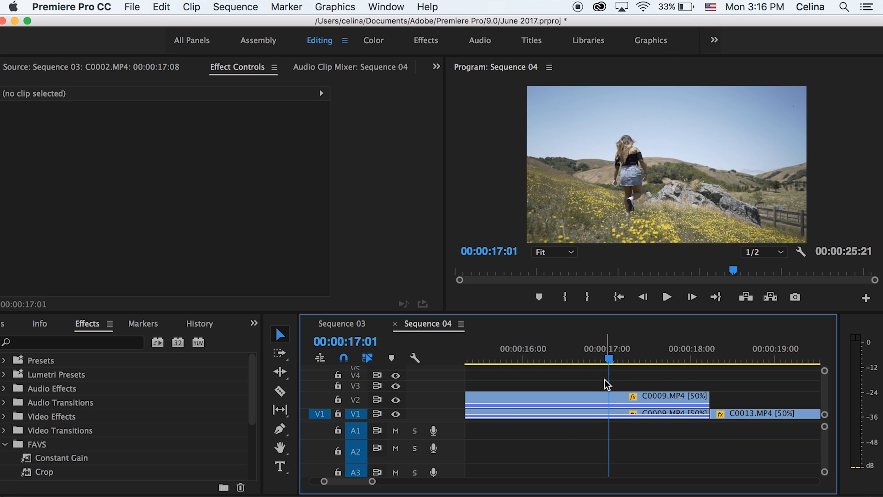
left_click(667, 297)
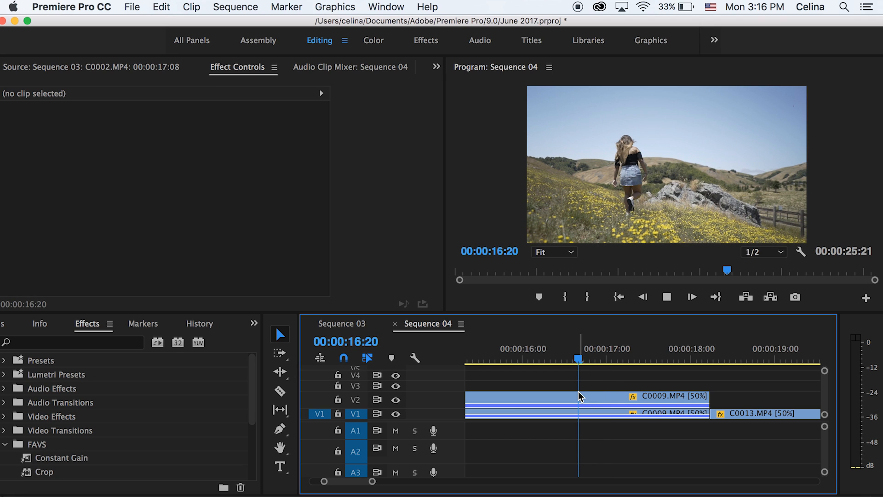
Apply a Wave Warp effect to the upper C0009 copy and switch its wave type to Noise.
left_click(563, 395)
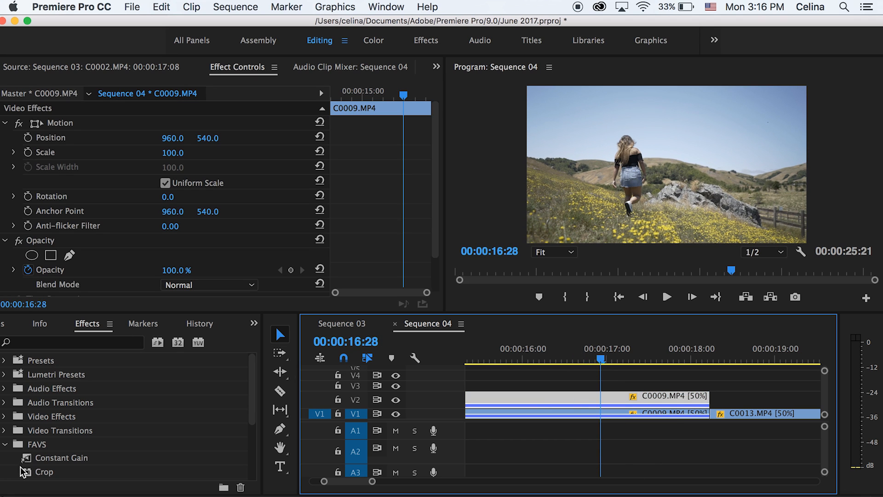
type("wave warp")
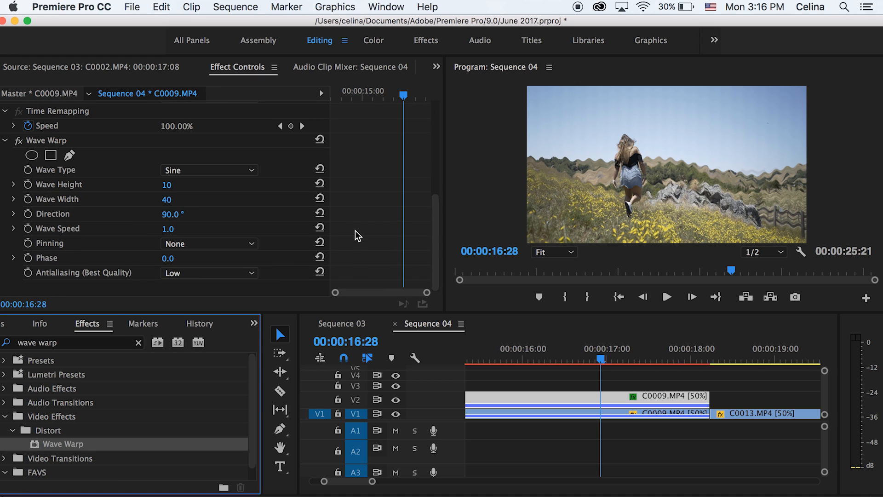
left_click(208, 169)
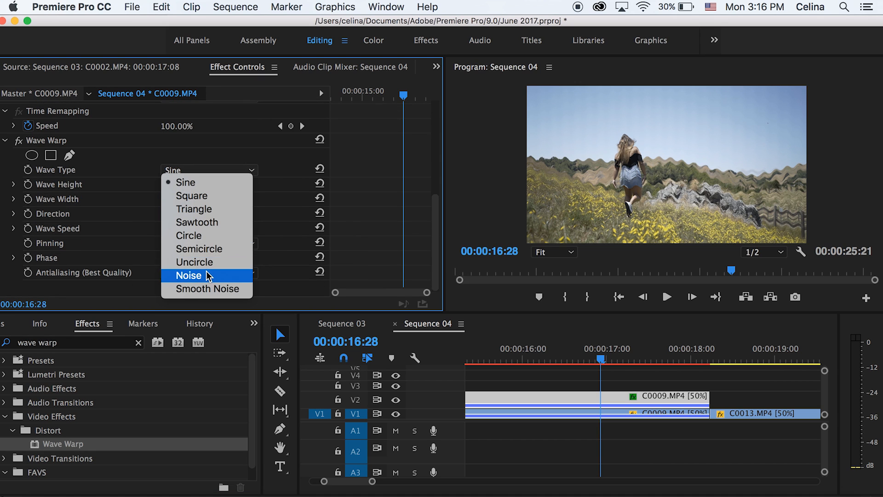
left_click(188, 275)
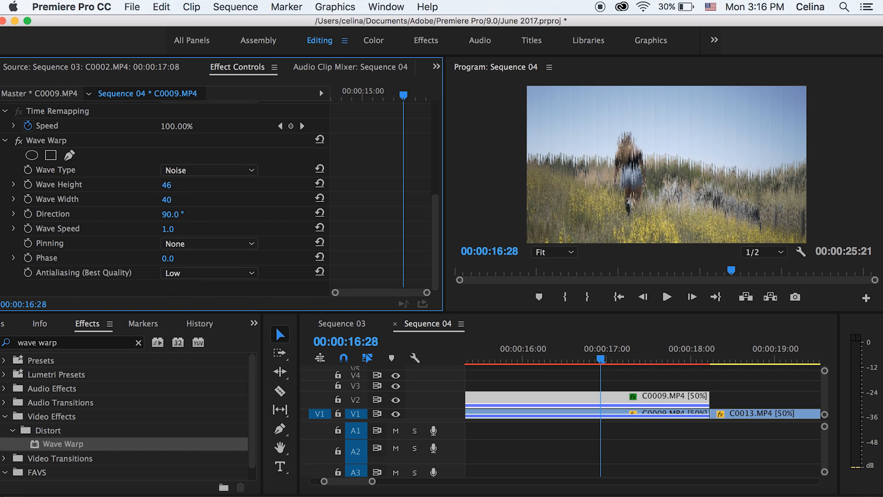
Set the Wave Warp height to 18 and width to 67.
left_click_drag(167, 184, 166, 198)
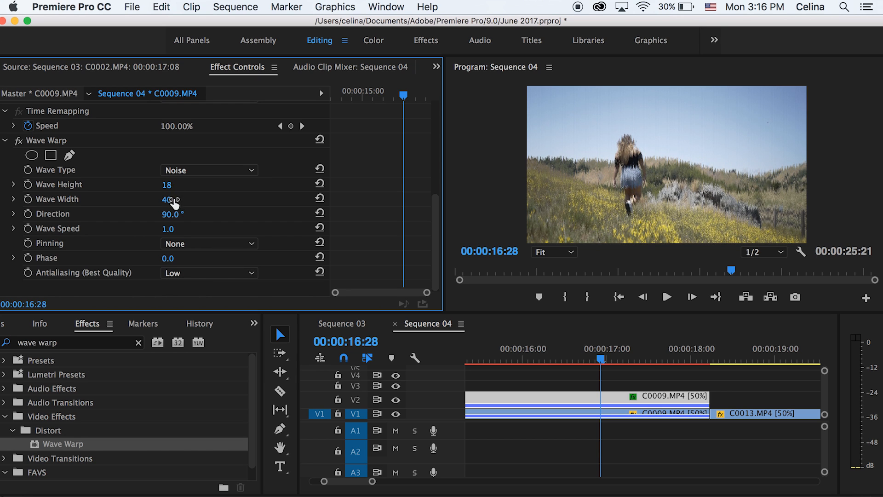
left_click_drag(166, 198, 179, 199)
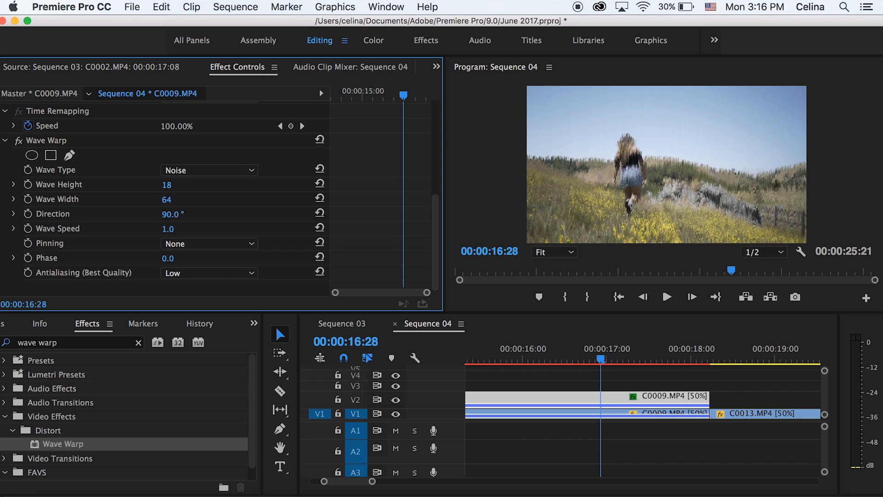
left_click_drag(166, 199, 180, 199)
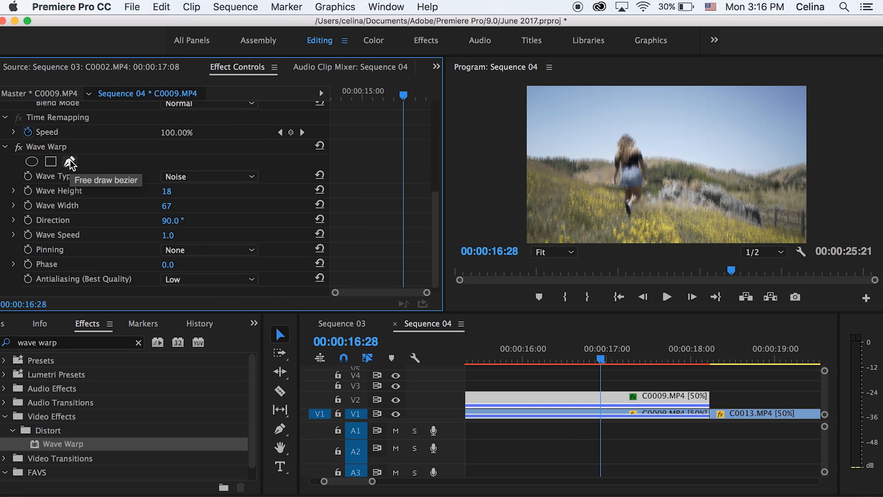
Draw a free-form mask confining the Wave Warp to a thin strip along the bottom of the frame at 25% zoom, then refit the view.
left_click(70, 162)
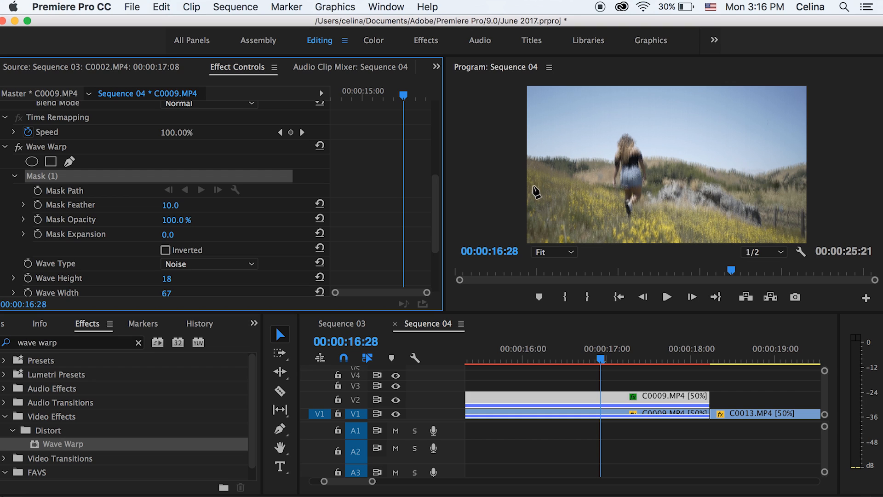
left_click(554, 252)
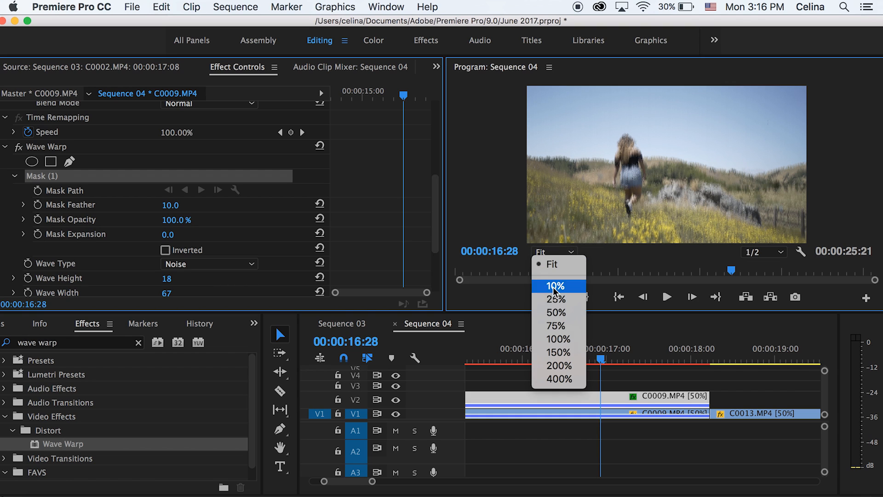
left_click(556, 299)
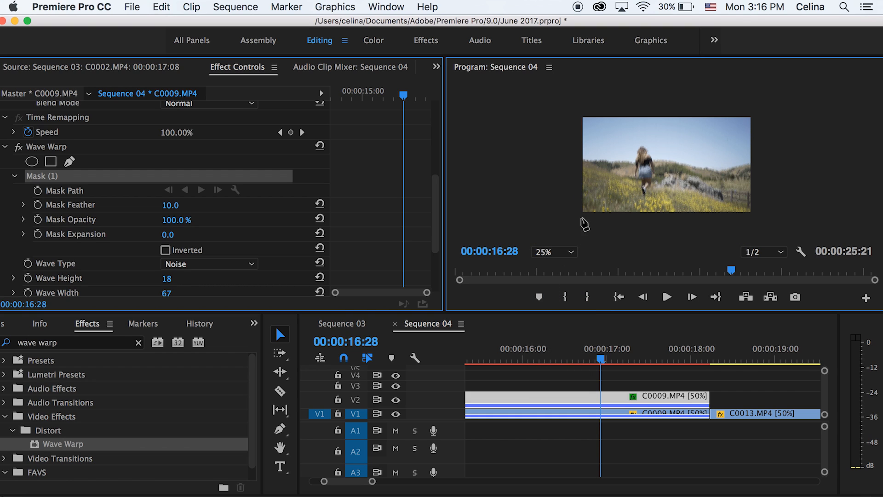
mouse_move(580, 210)
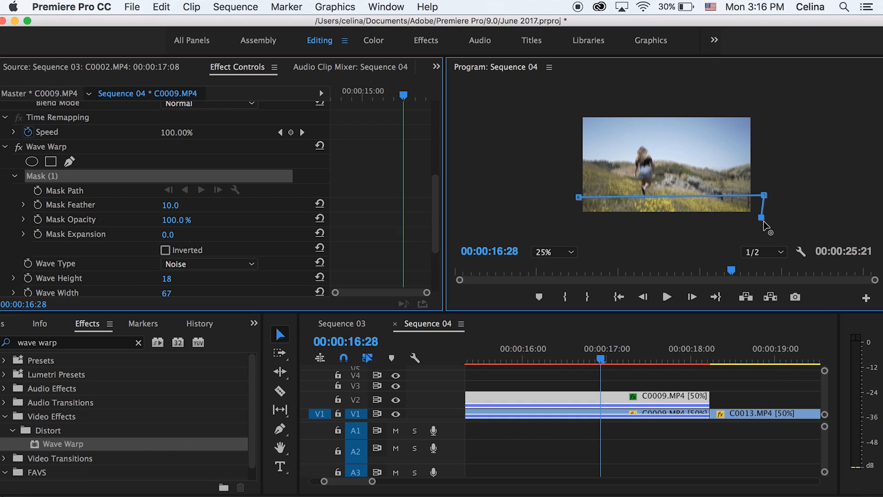
mouse_move(593, 227)
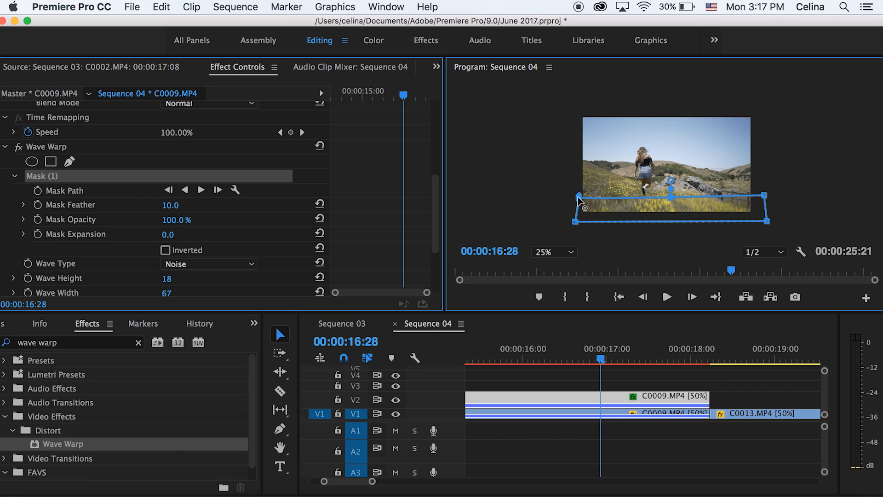
left_click(572, 251)
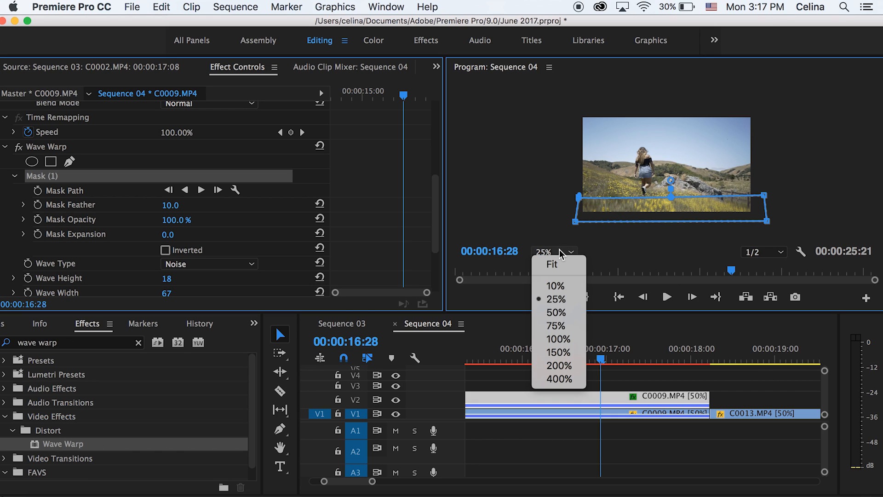
left_click(550, 264)
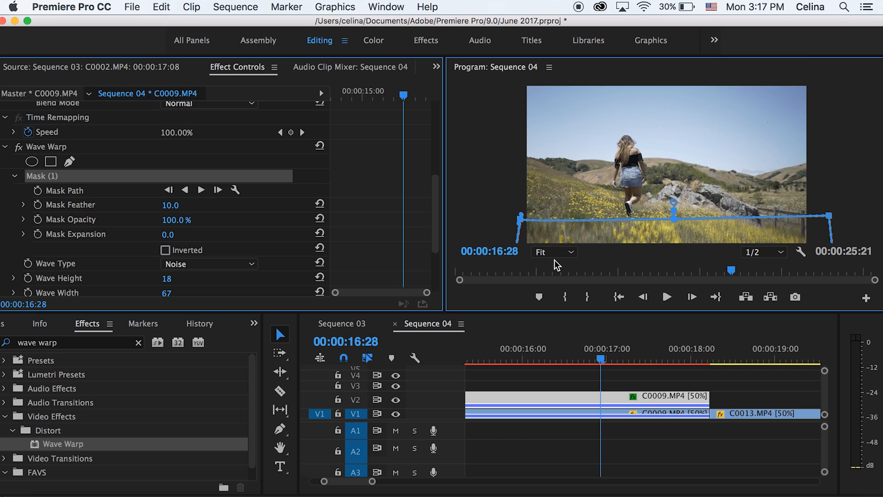
mouse_move(374, 99)
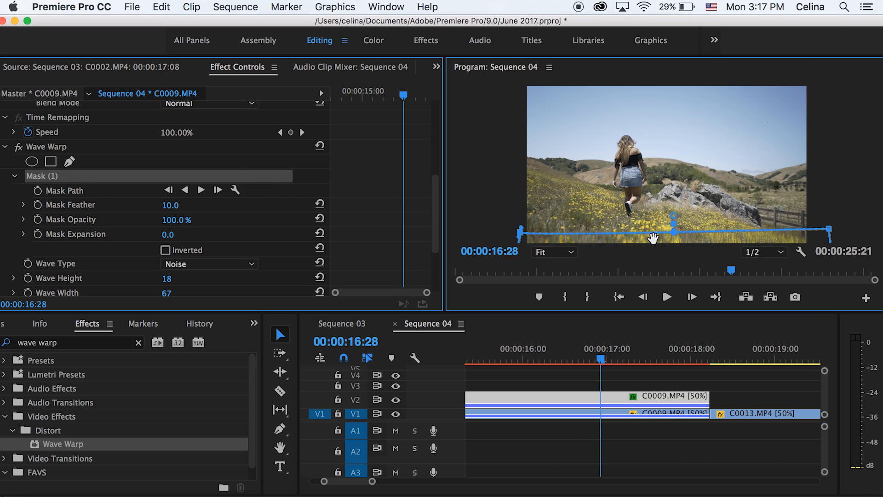
mouse_move(659, 284)
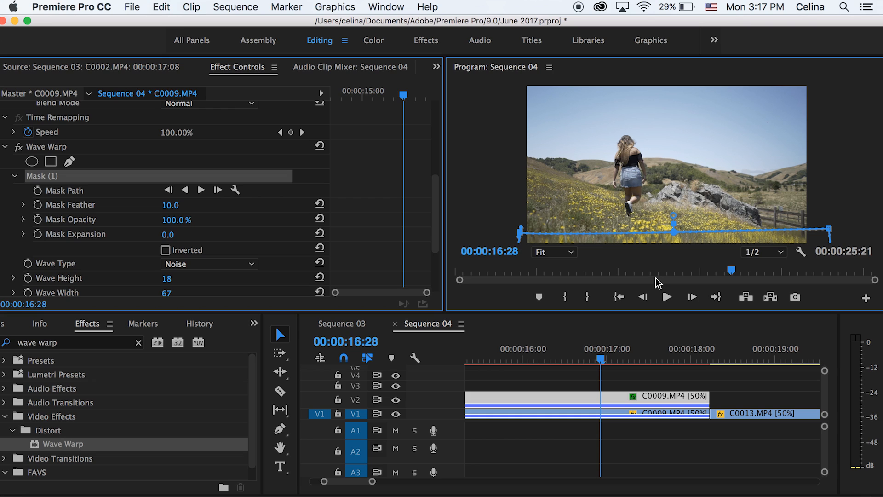
Keyframe the mask path near 15:22 and move the warp strip up toward the top of the frame.
left_click(552, 252)
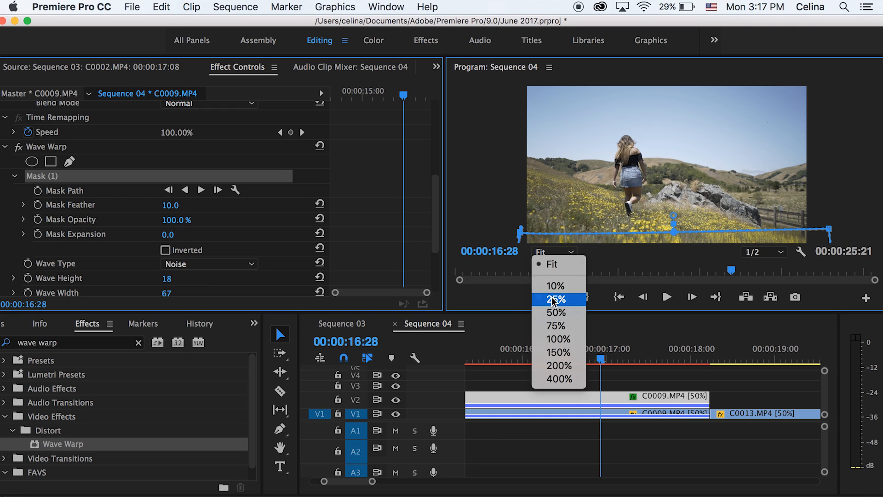
left_click(558, 299)
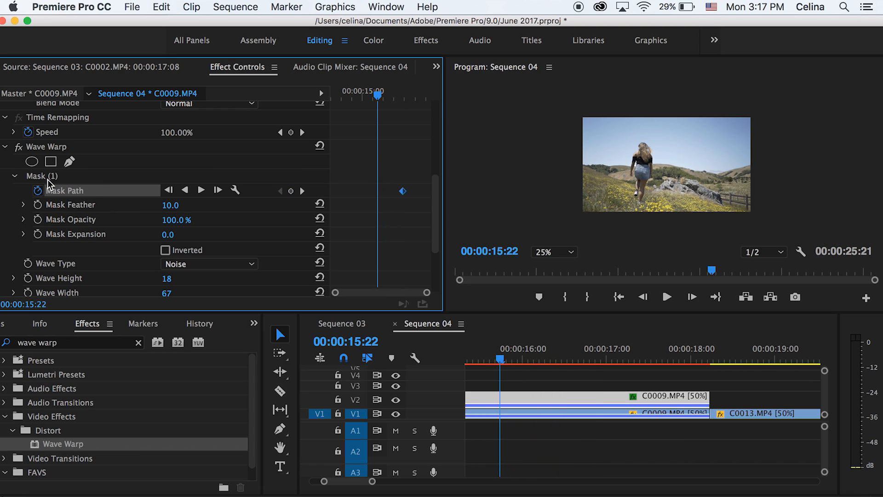
left_click(40, 176)
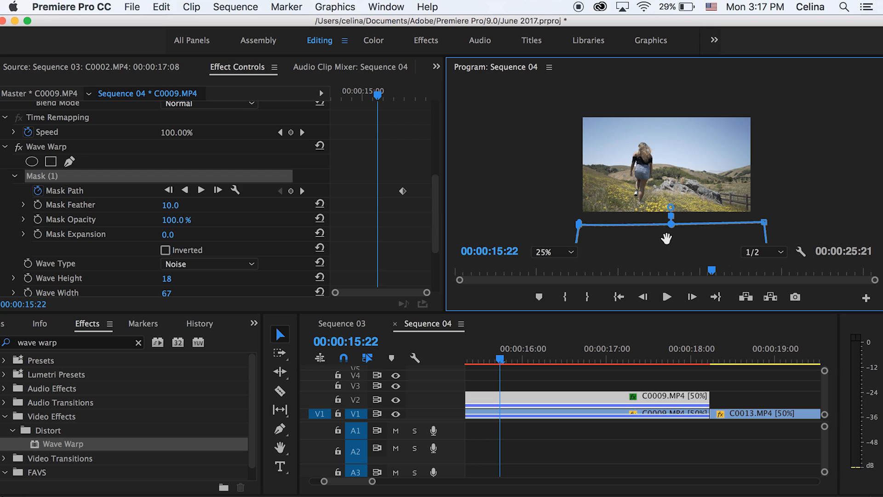
mouse_move(660, 122)
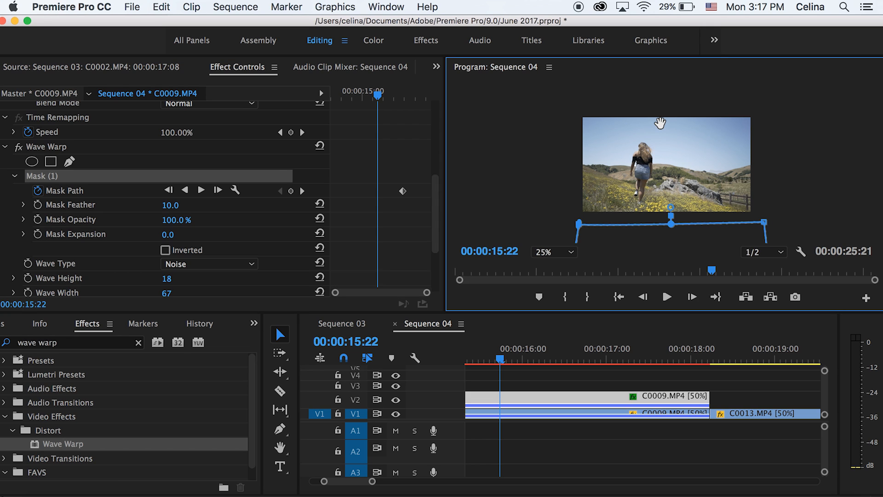
left_click_drag(671, 222, 670, 101)
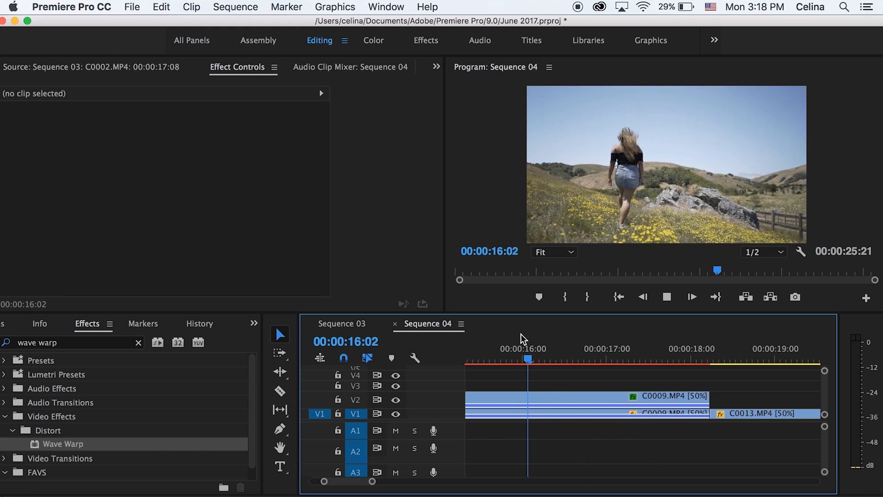
Review the sequence and select clip C0013 to duplicate it onto V2 with a default Wave Warp.
key("cmd+s")
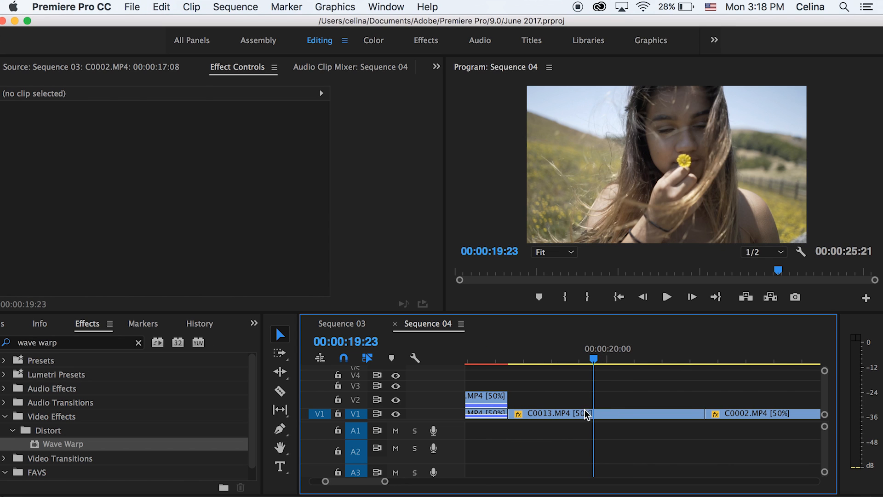
left_click(563, 413)
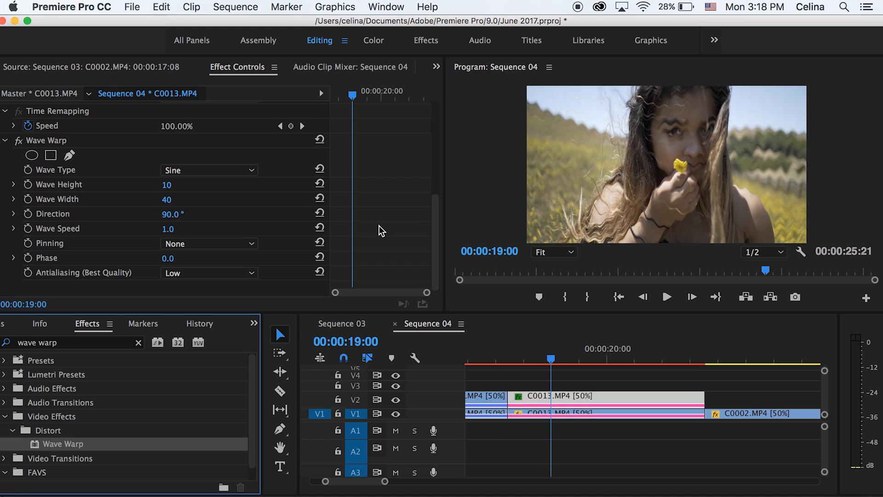
Make the C0013 copy's Wave Warp Square type and raise the wave height to break the shot into blocks.
left_click(667, 296)
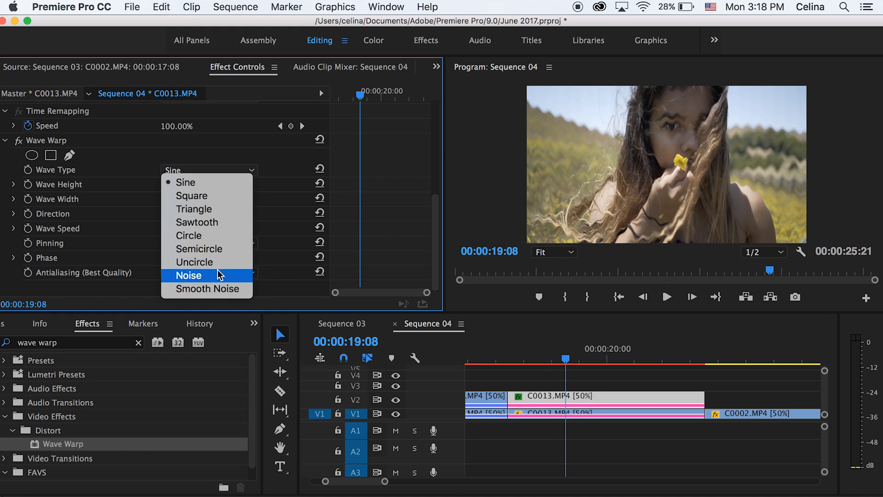
left_click(191, 195)
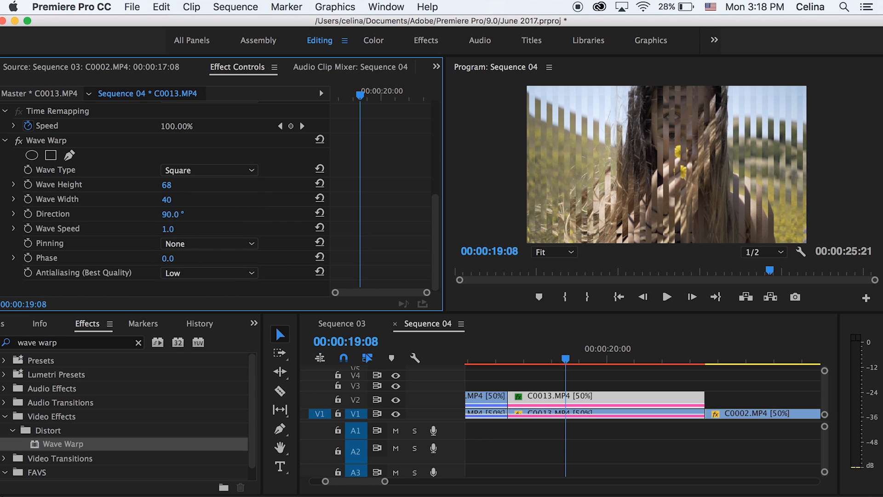
left_click_drag(166, 198, 181, 199)
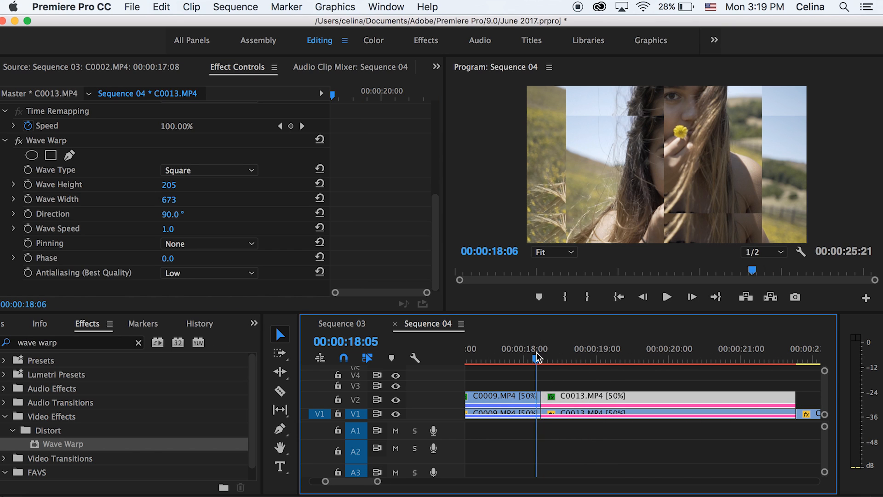
Keyframe the wave height so the blocks climb to 1217 and vanish, and adjust the block copy's opacity.
left_click(666, 296)
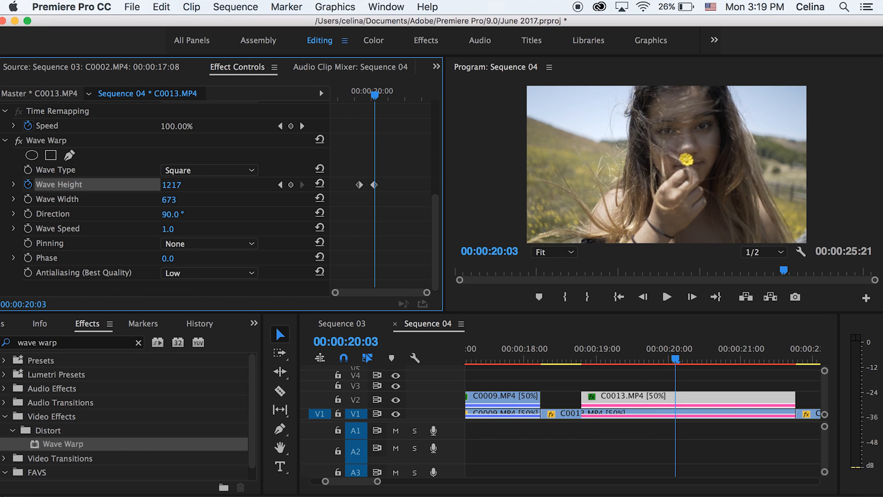
left_click(667, 296)
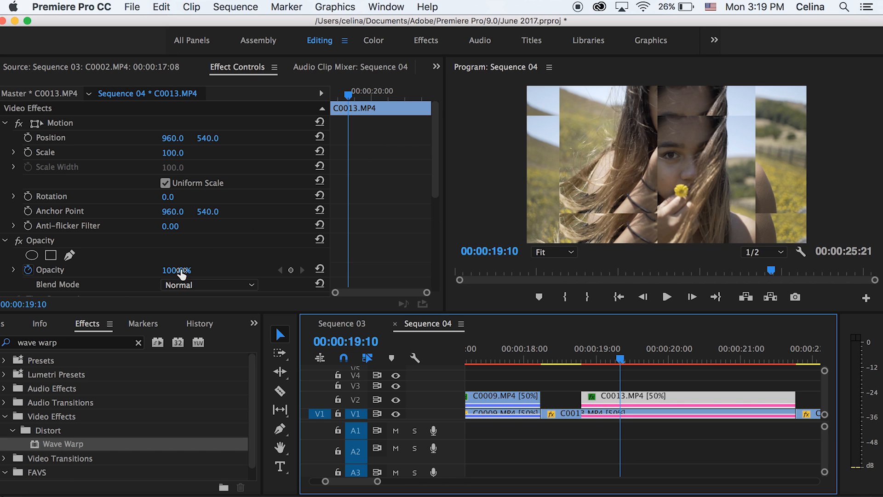
left_click_drag(181, 270, 175, 269)
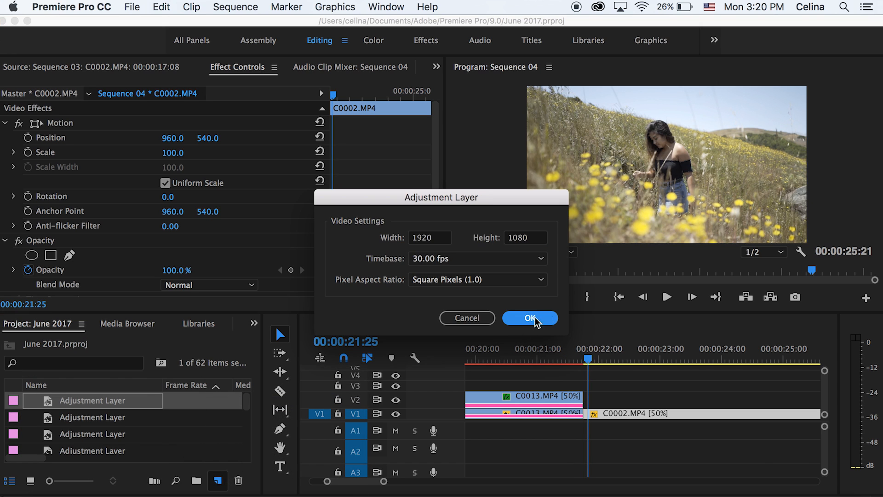
Create a 1920x1080 adjustment layer for track V3 at the cut between C0013 and C0002.
left_click(529, 317)
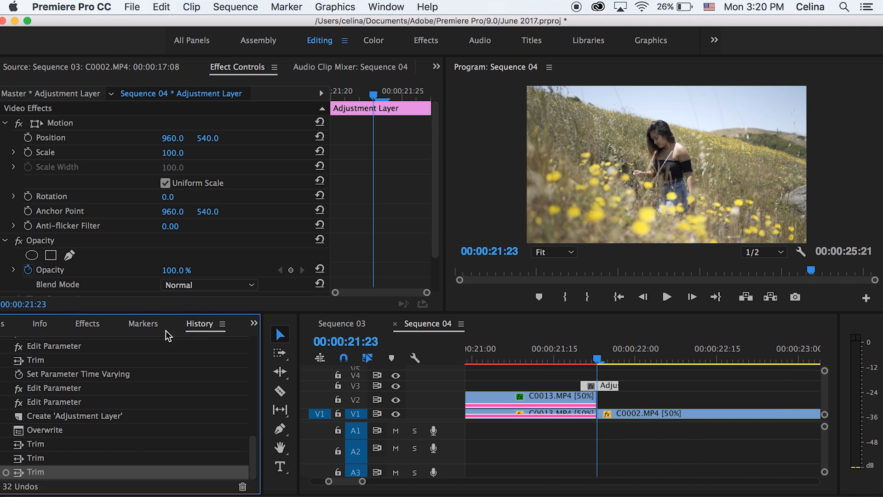
Apply a Noise Wave Warp to the adjustment layer, pinned at all edges, with wider waves and raised height.
left_click(86, 323)
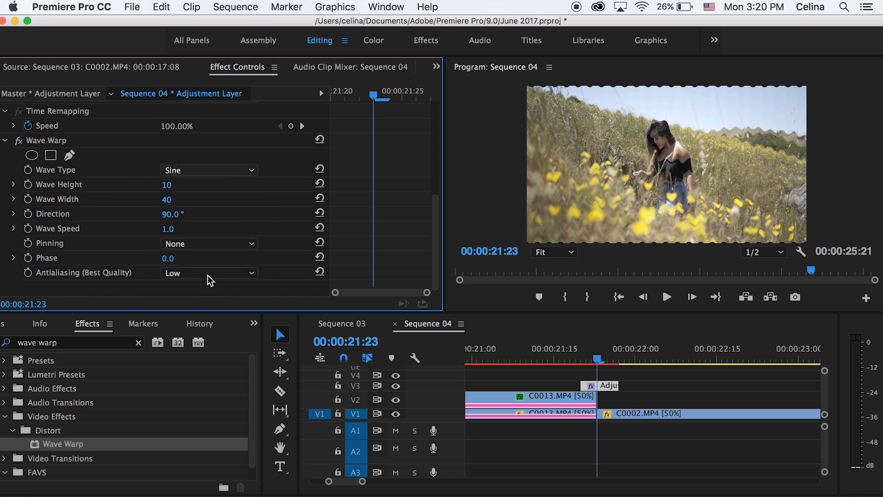
left_click(208, 169)
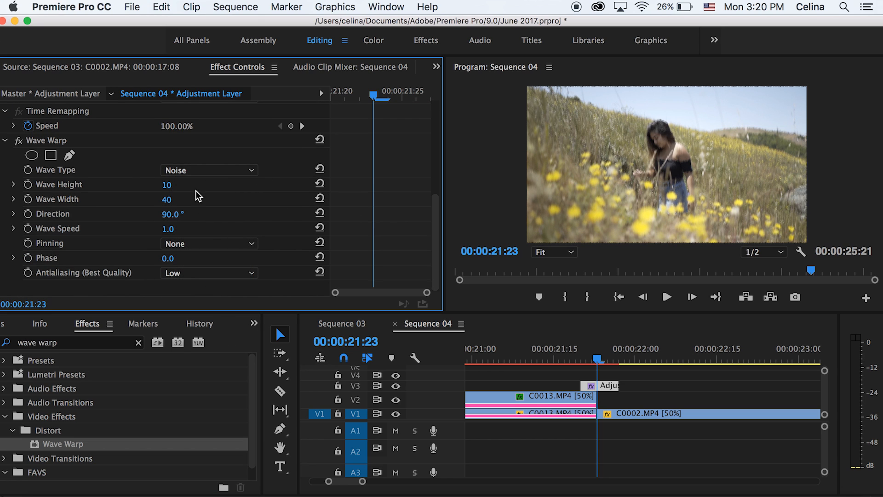
left_click_drag(166, 199, 181, 198)
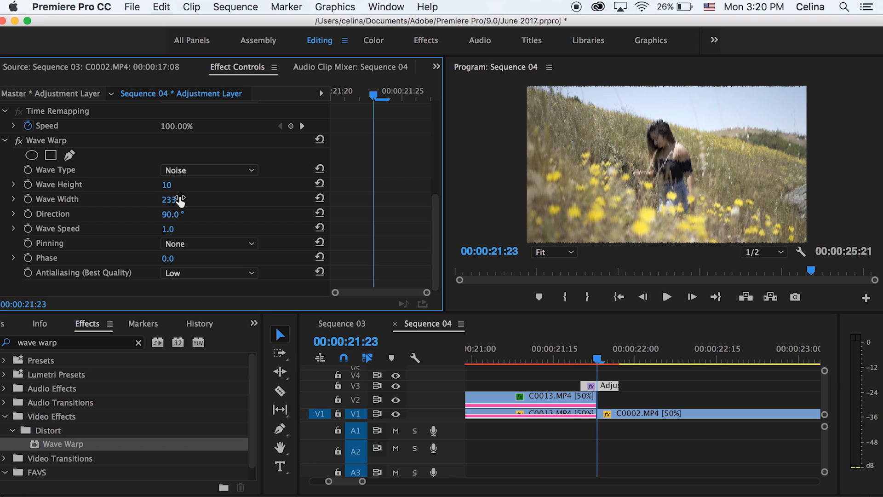
left_click_drag(169, 184, 174, 192)
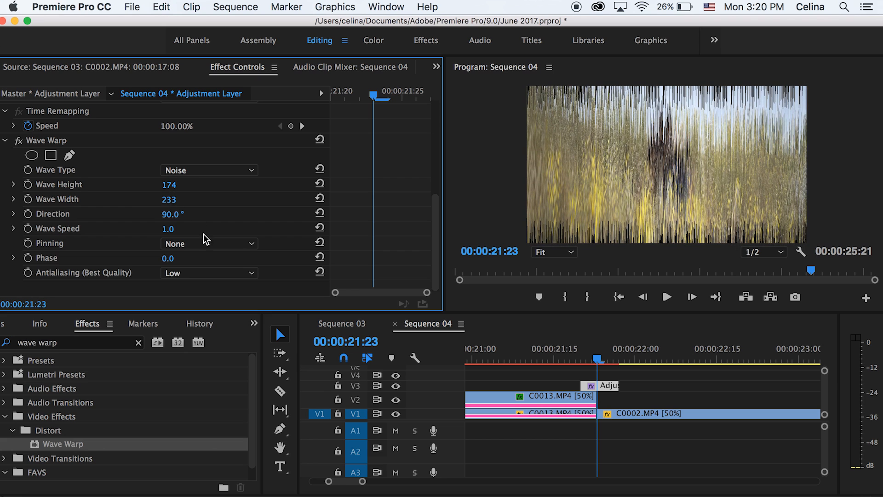
left_click(208, 243)
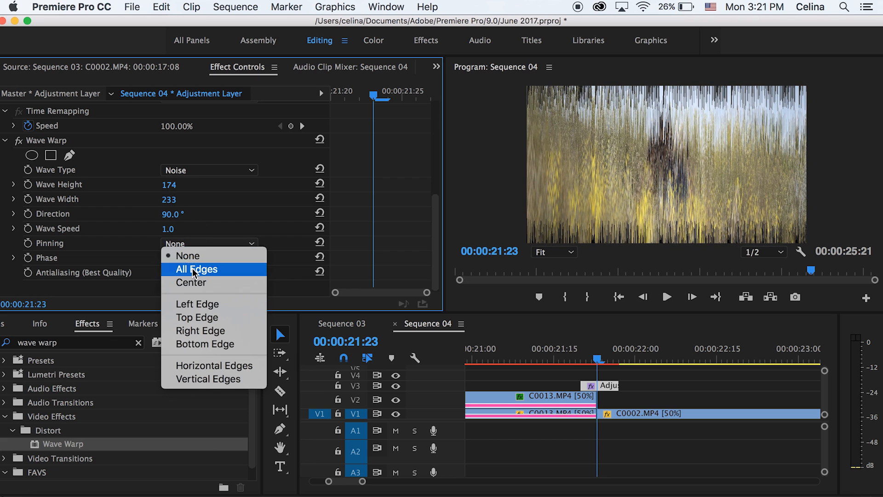
left_click(196, 269)
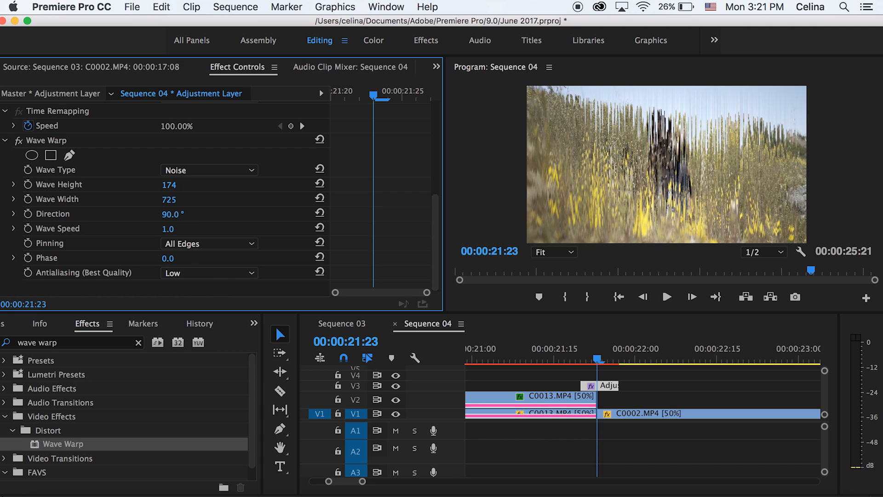
Push the wave height negative to -70 and fine-tune the width to 725.
type("-21")
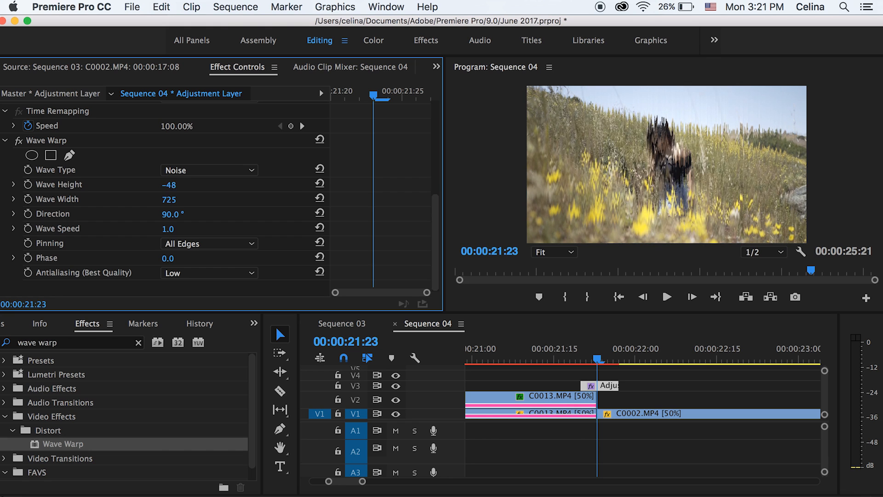
left_click_drag(169, 184, 170, 220)
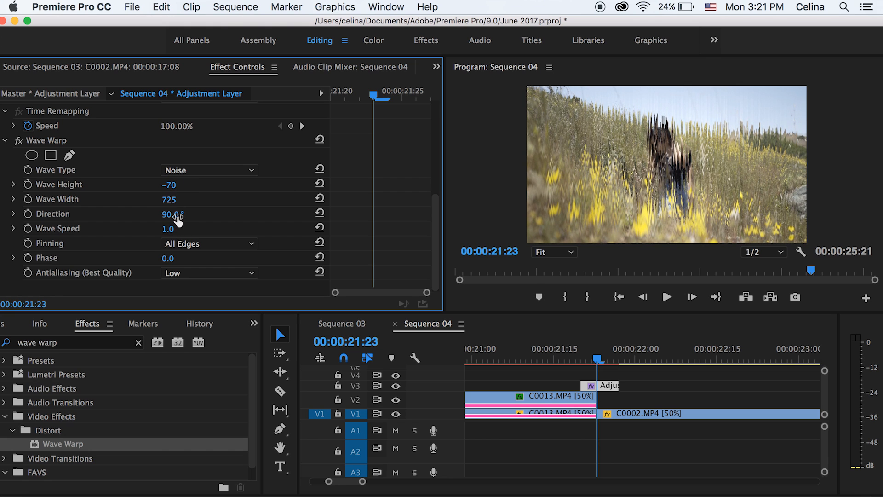
mouse_move(174, 203)
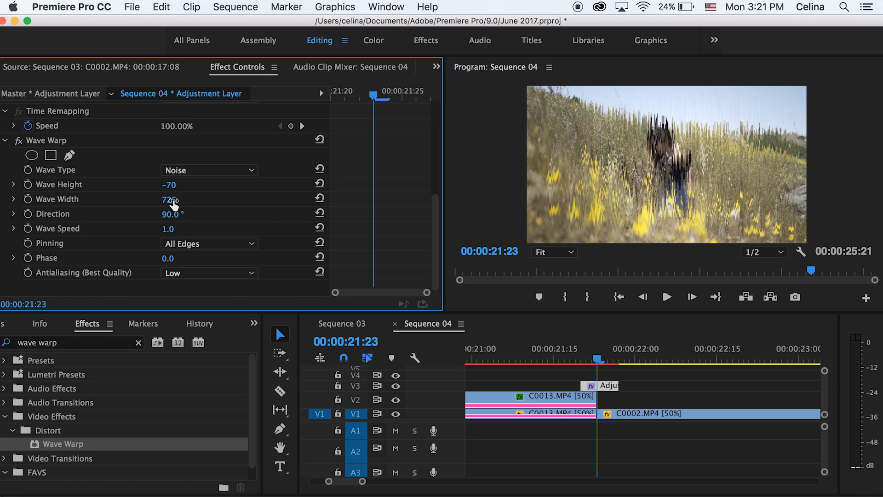
left_click_drag(173, 213, 191, 214)
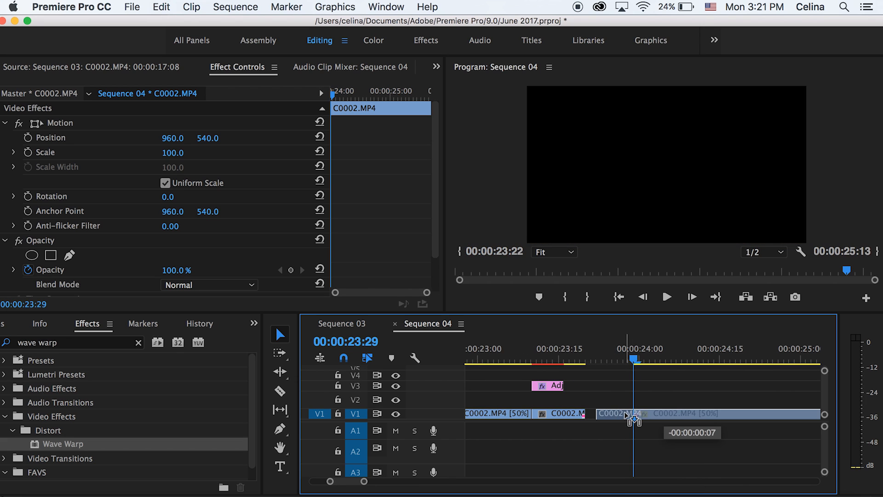
Trim the start of the later C0002 section by a few frames and rewind to preview the transition.
left_click_drag(634, 412, 594, 413)
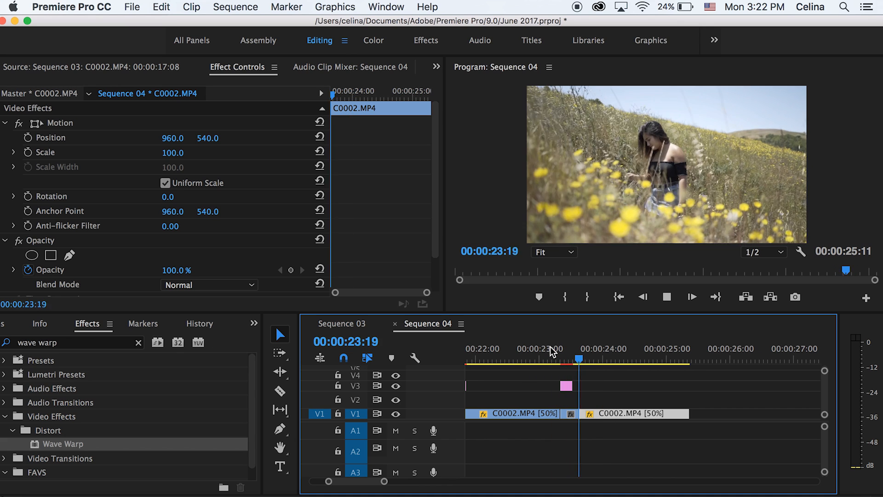
left_click(526, 359)
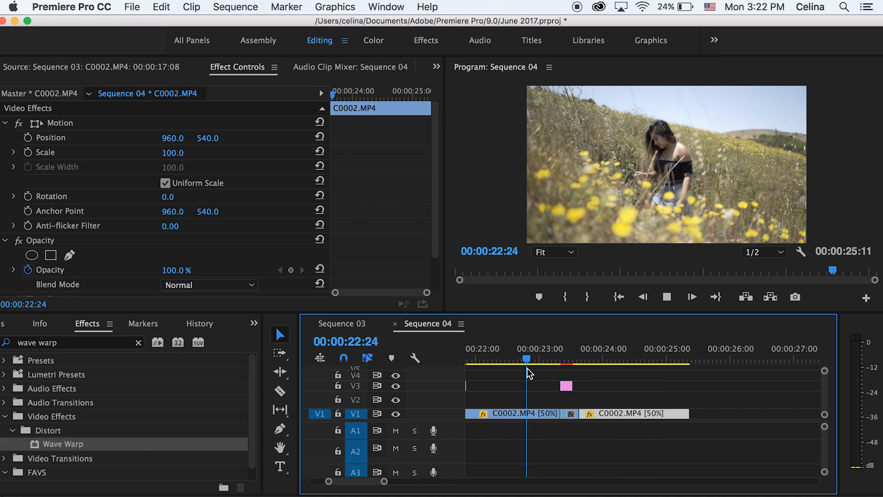